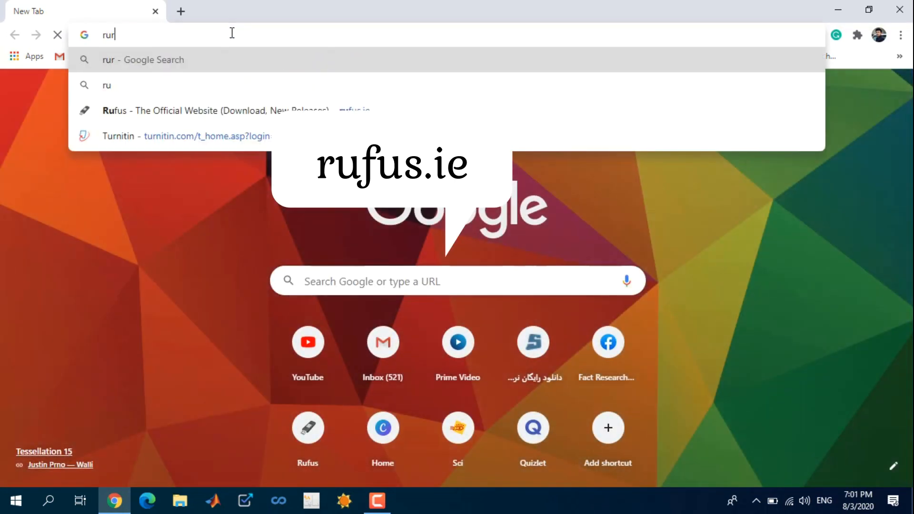
Step: Go to rufus.ie in Chrome and reach the Download section listing Rufus 3.11
type("ufus.ie")
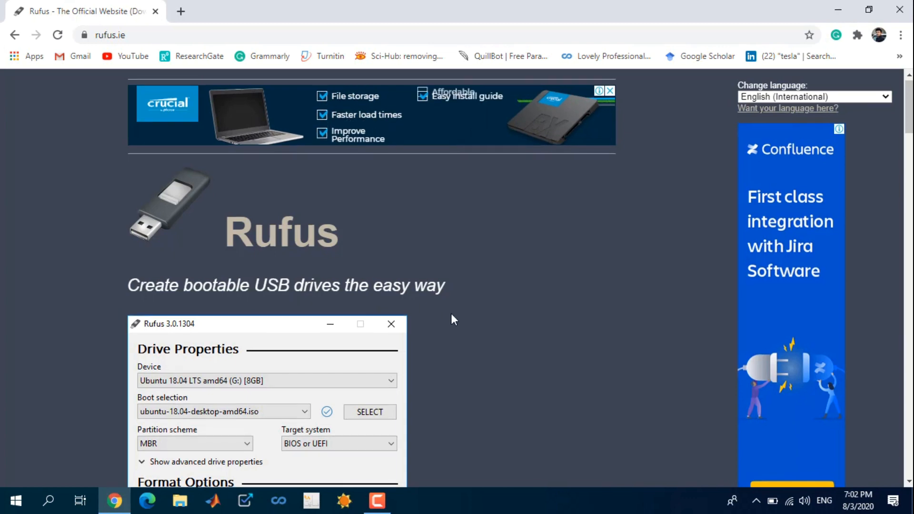
scroll("down", 3)
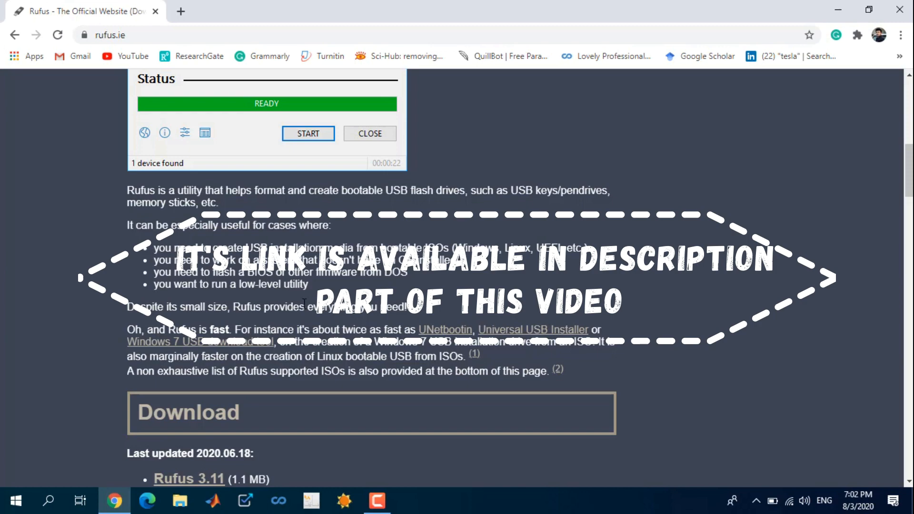
scroll("down", 3)
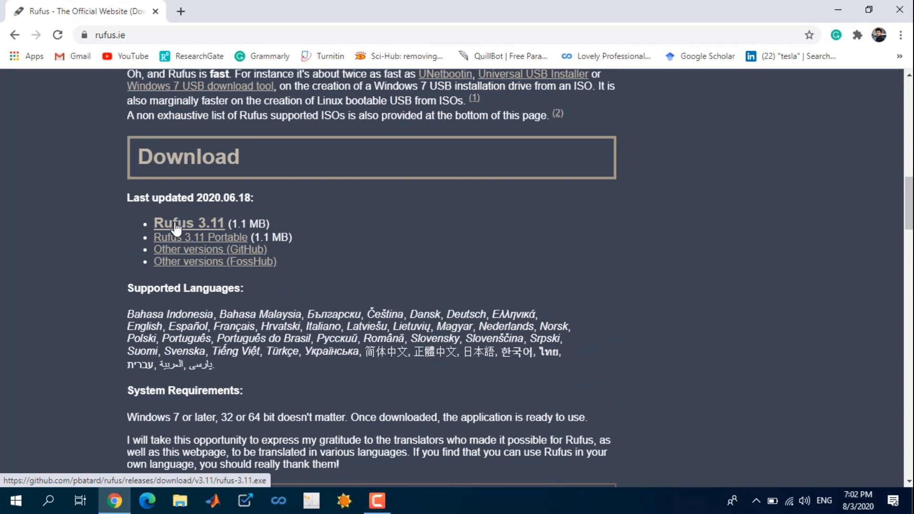
Step: Launch Rufus 3.11 with the 64 GB drive (D:) as device and 'Disk or ISO image' boot selection
left_click(189, 223)
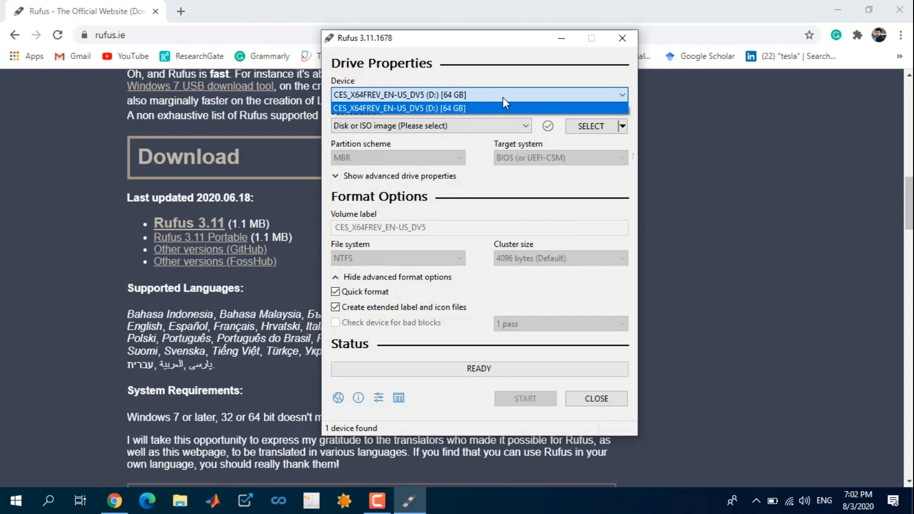
left_click(399, 108)
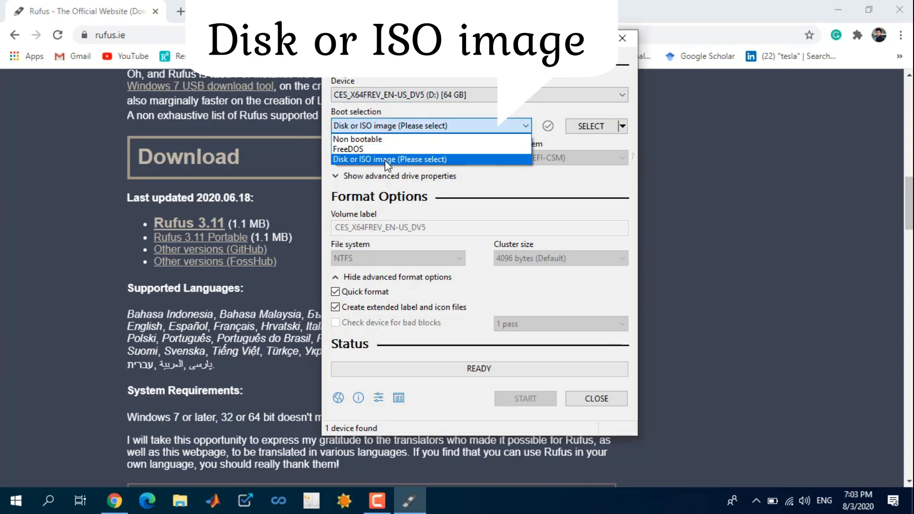
left_click(390, 159)
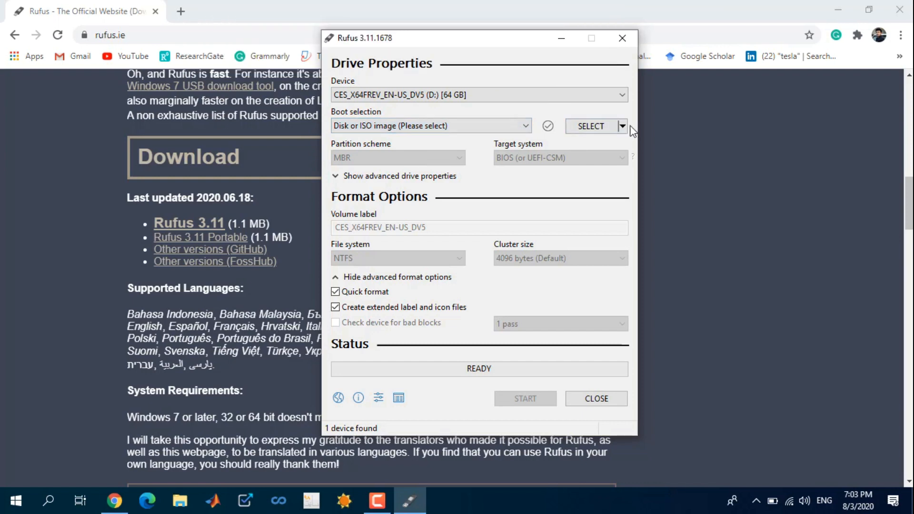
Step: Browse for and load LTSC.2019.X64.en-US.ISO as the boot image
left_click(591, 127)
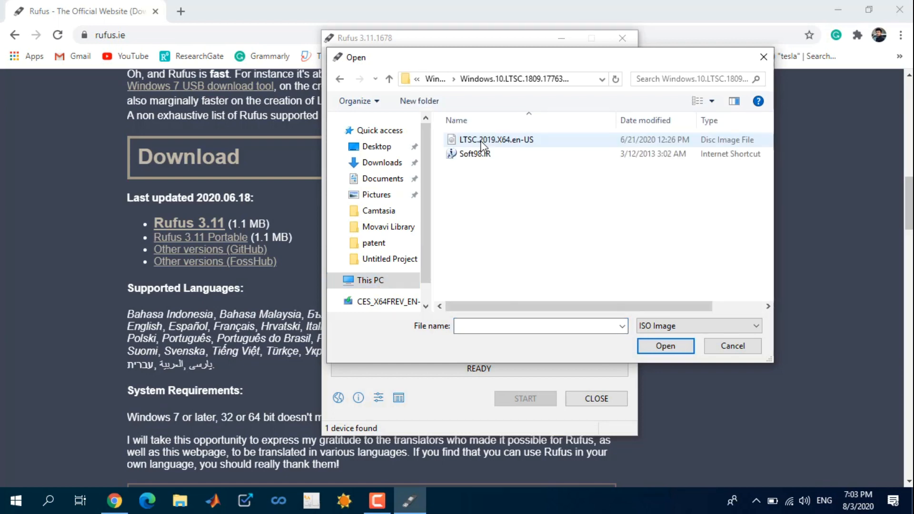
mouse_move(496, 139)
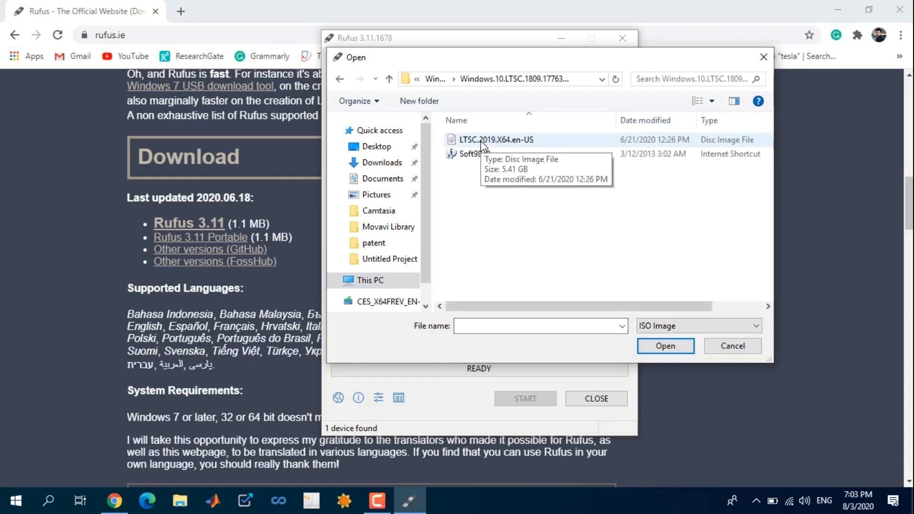
mouse_move(519, 196)
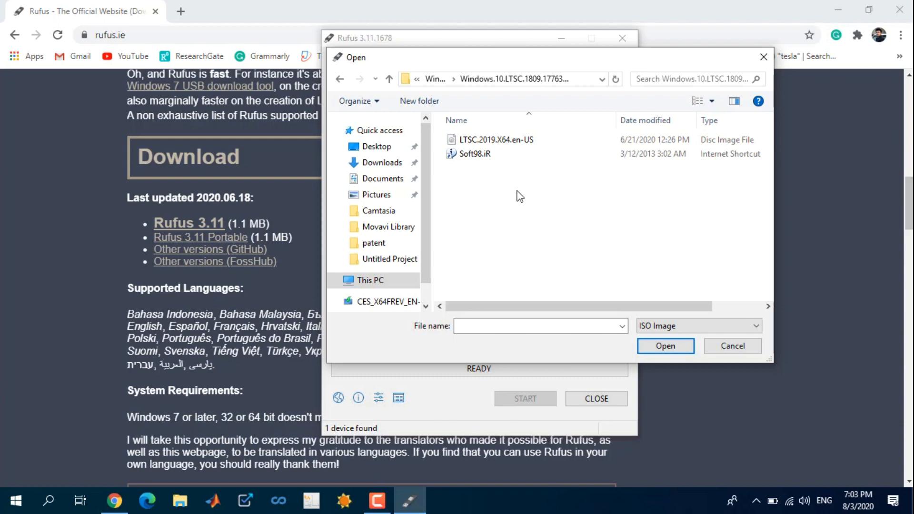
left_click(496, 140)
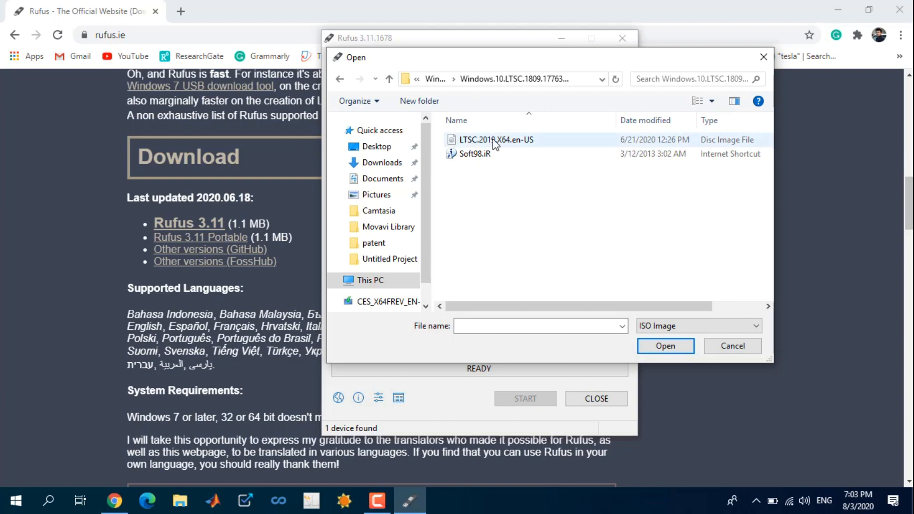
double_click(495, 139)
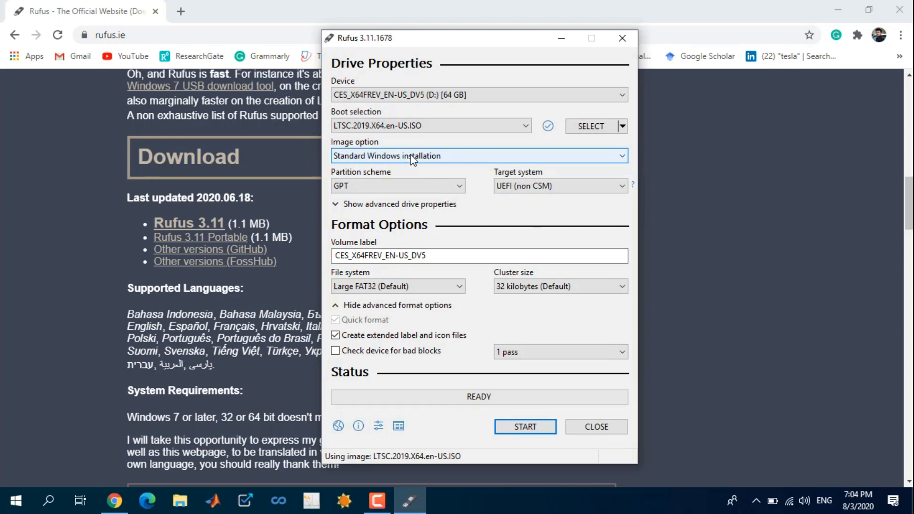
left_click(479, 155)
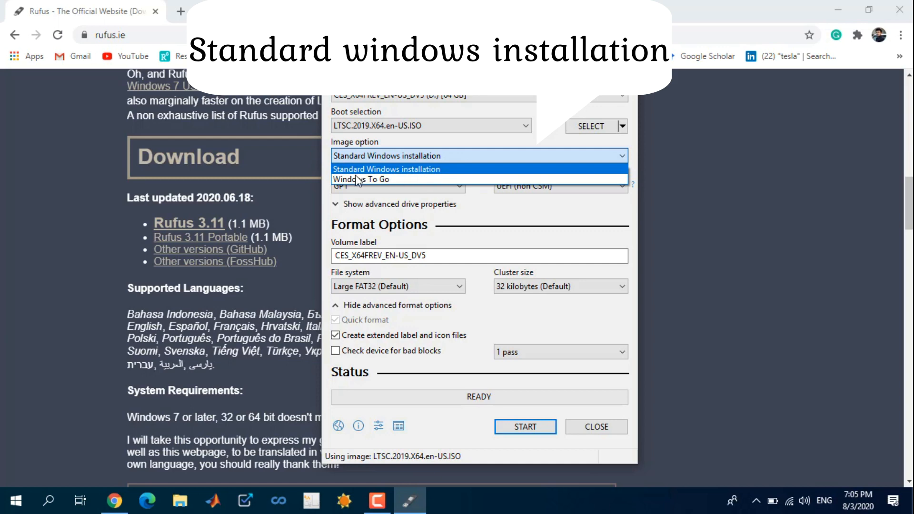
mouse_move(399, 174)
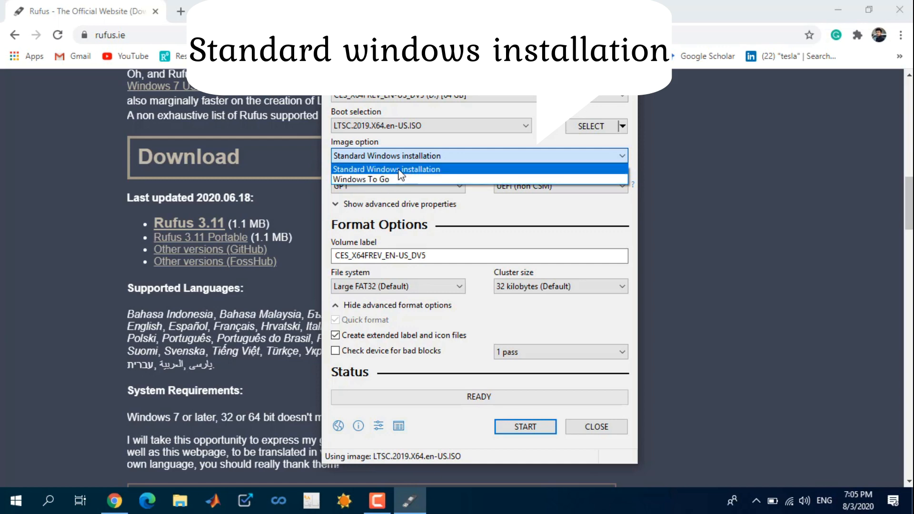
left_click(386, 170)
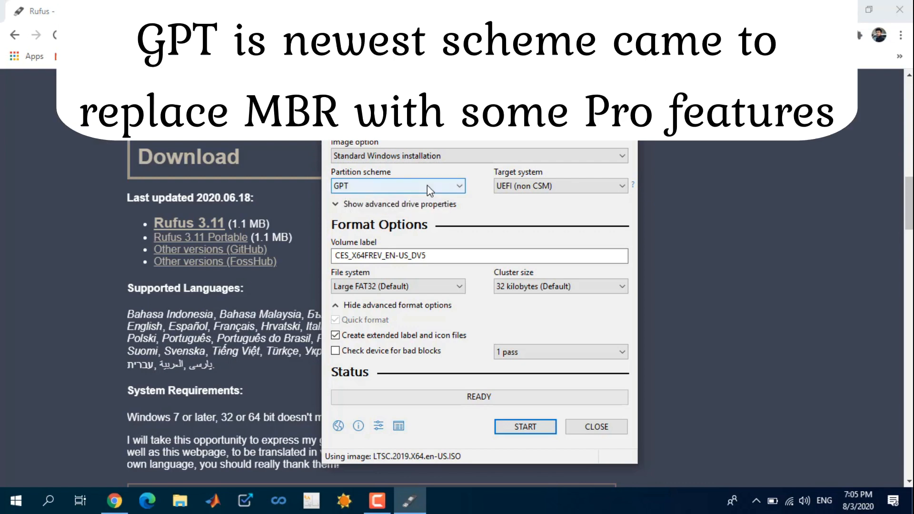
left_click(398, 186)
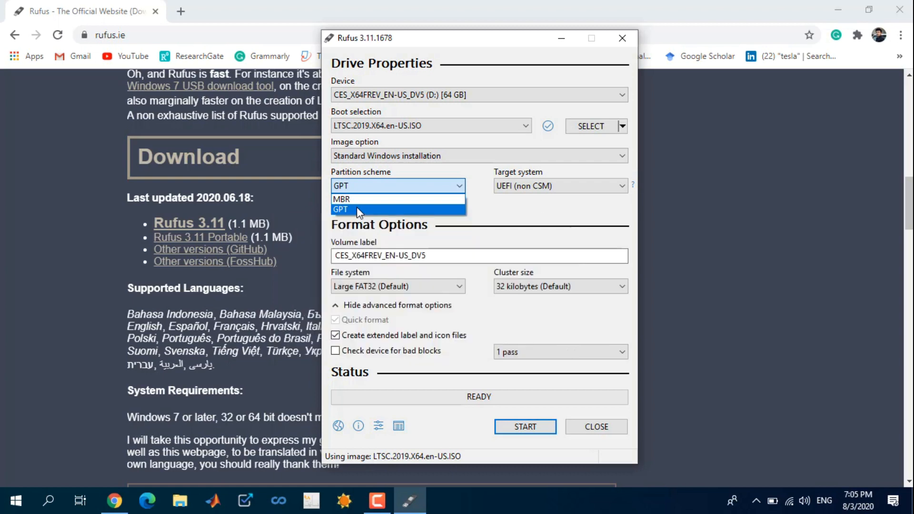
left_click(341, 210)
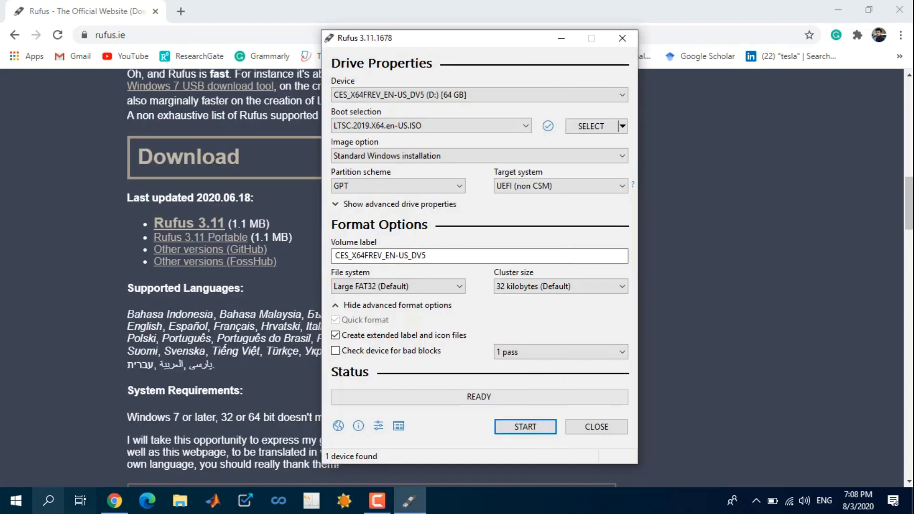
Step: Search Windows for 'disk' to bring up Disk Management
left_click(49, 500)
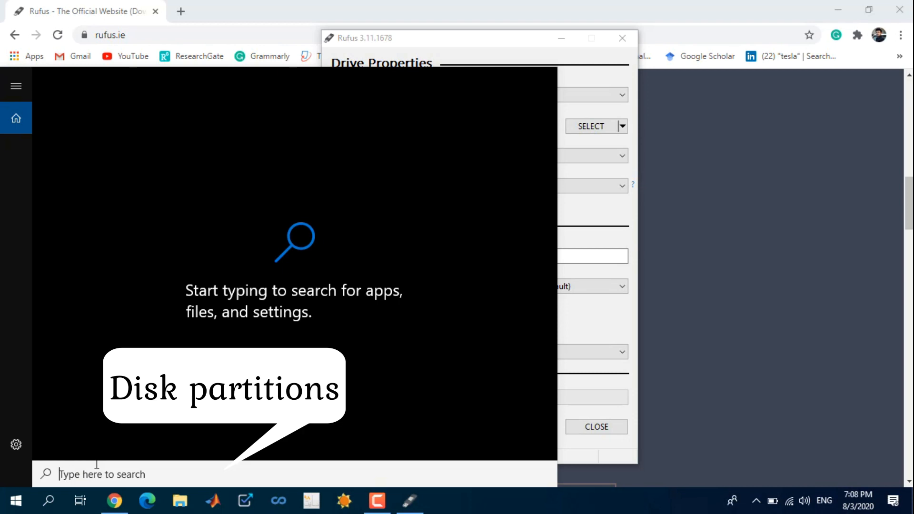
type("disk")
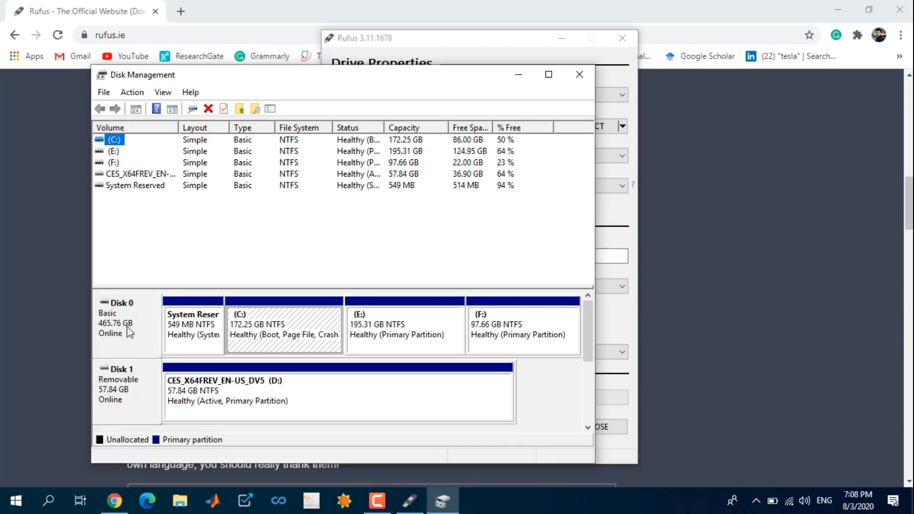
Step: View Disk 0's Properties Volumes tab showing the Master Boot Record partition style
right_click(116, 315)
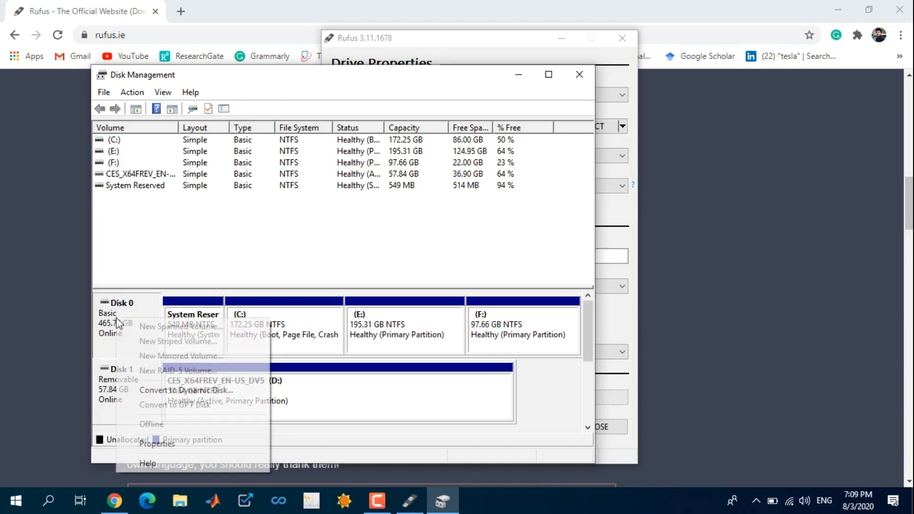
left_click(156, 445)
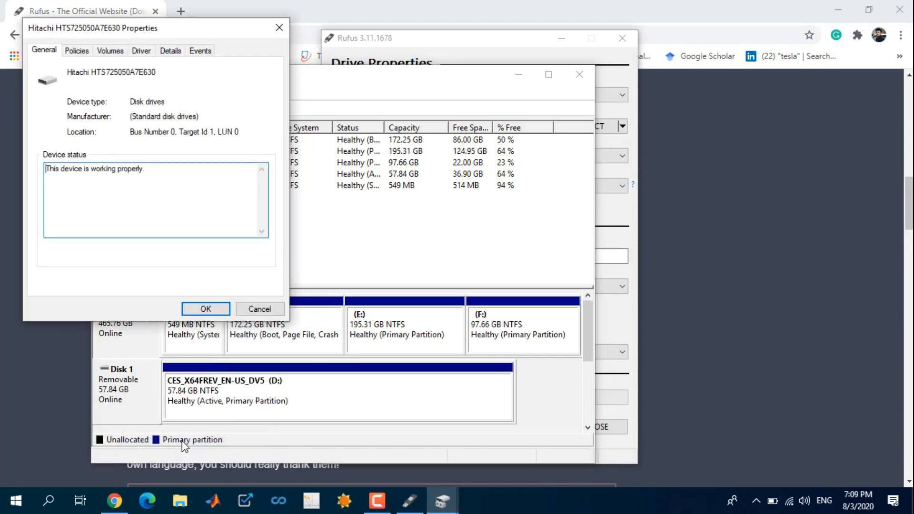
left_click(110, 51)
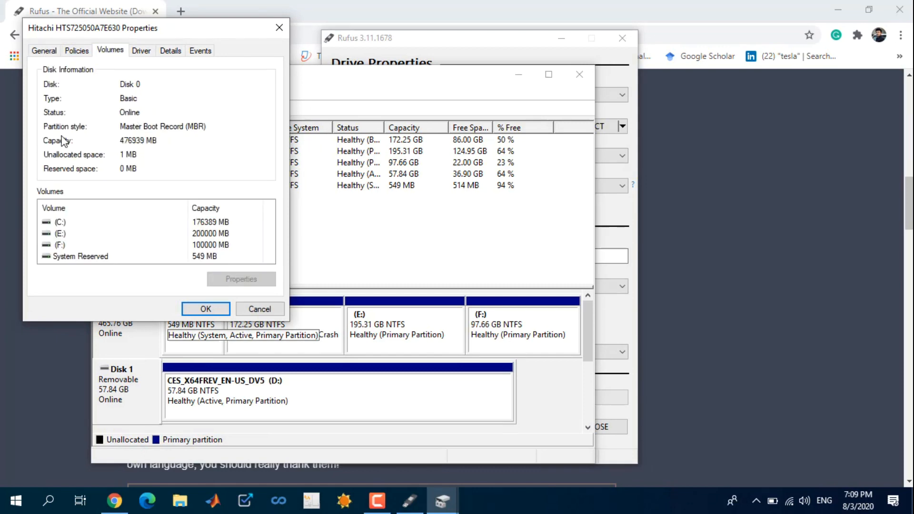
mouse_move(138, 139)
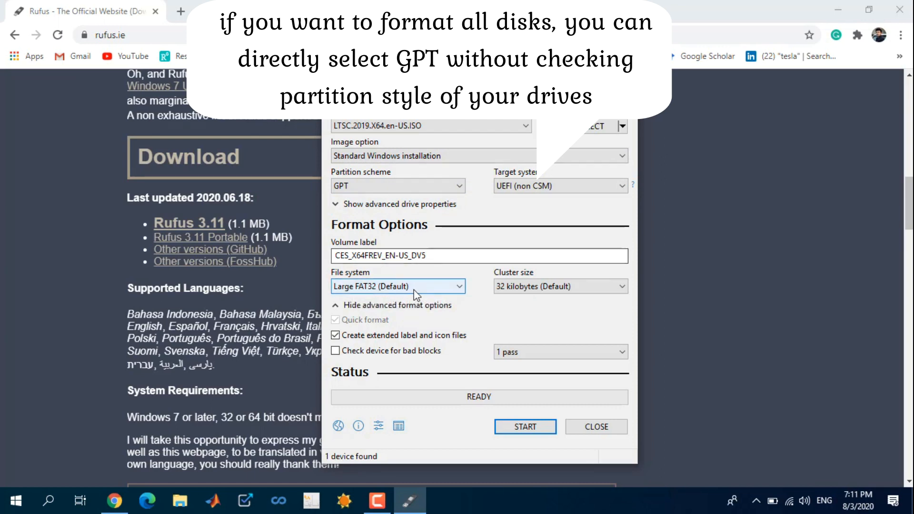
Step: Switch the partition scheme to MBR, giving BIOS (or UEFI-CSM) target and NTFS
left_click(398, 186)
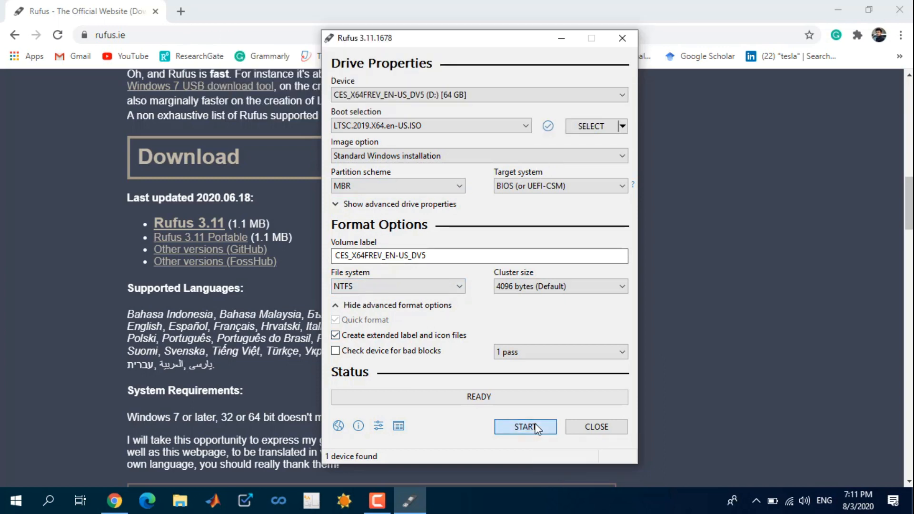
Step: Start writing the LTSC image to the USB drive and confirm erasing all its data
left_click(524, 427)
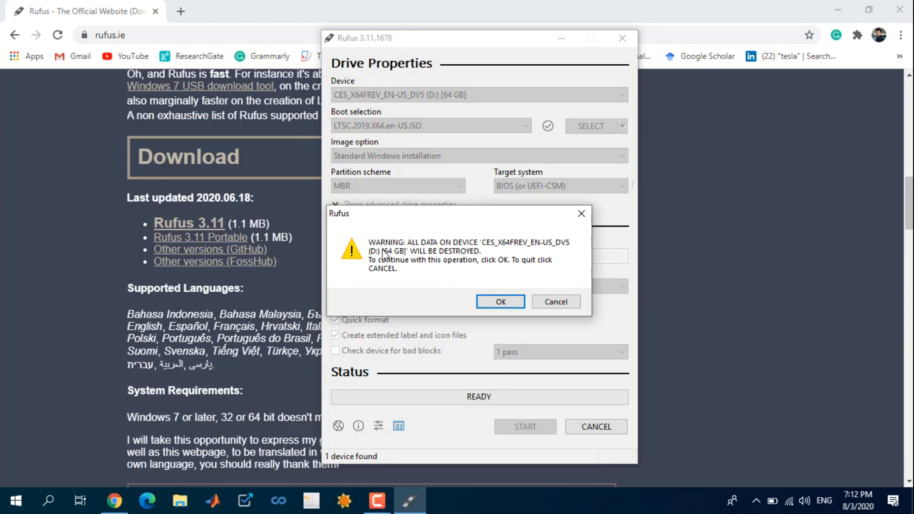
mouse_move(384, 255)
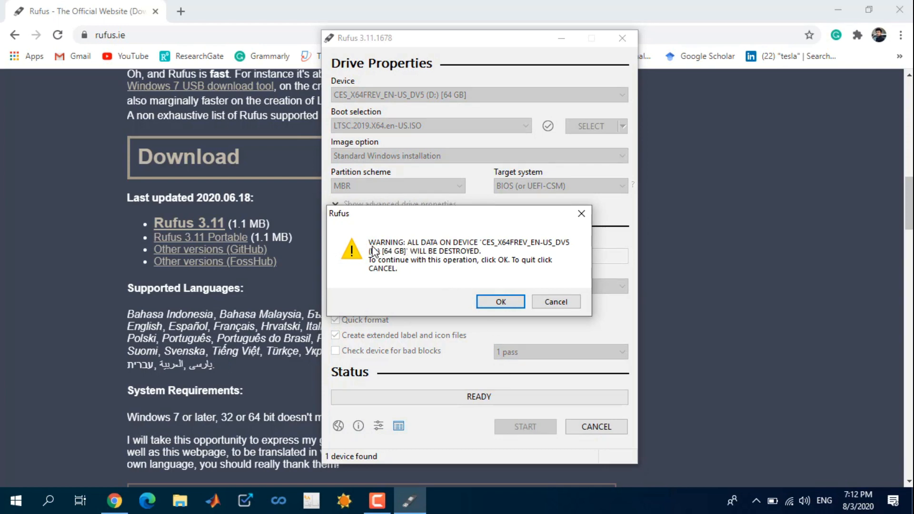
mouse_move(426, 258)
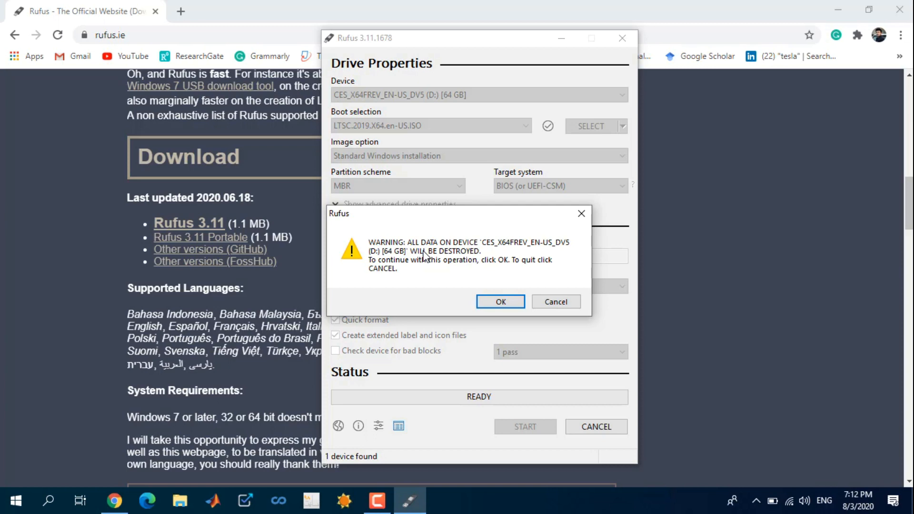
mouse_move(498, 302)
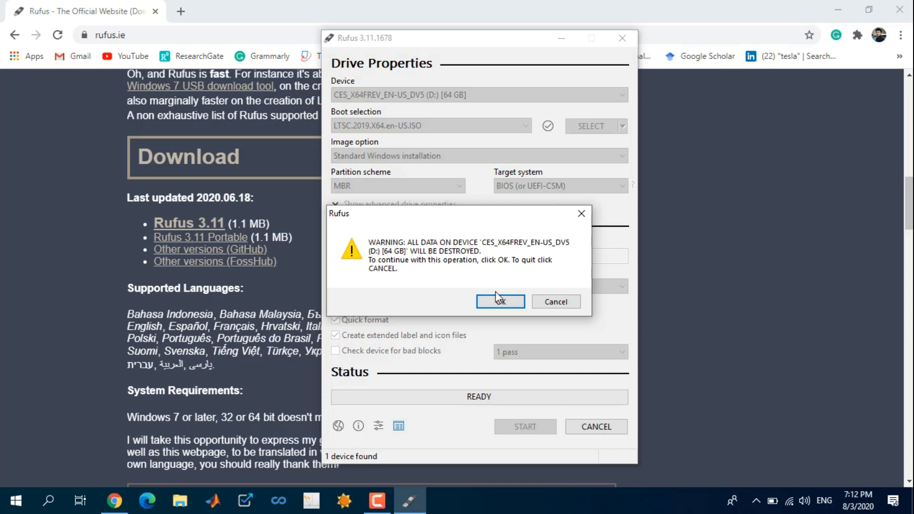
left_click(501, 301)
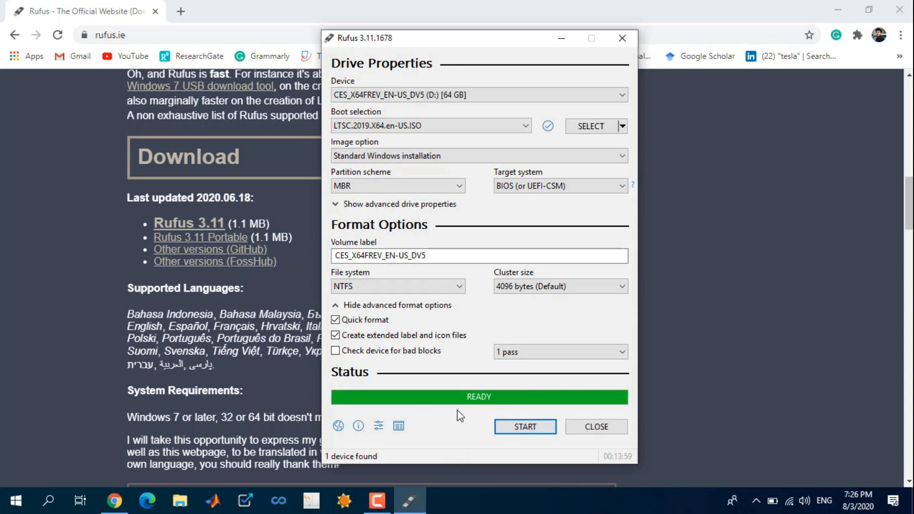
mouse_move(461, 395)
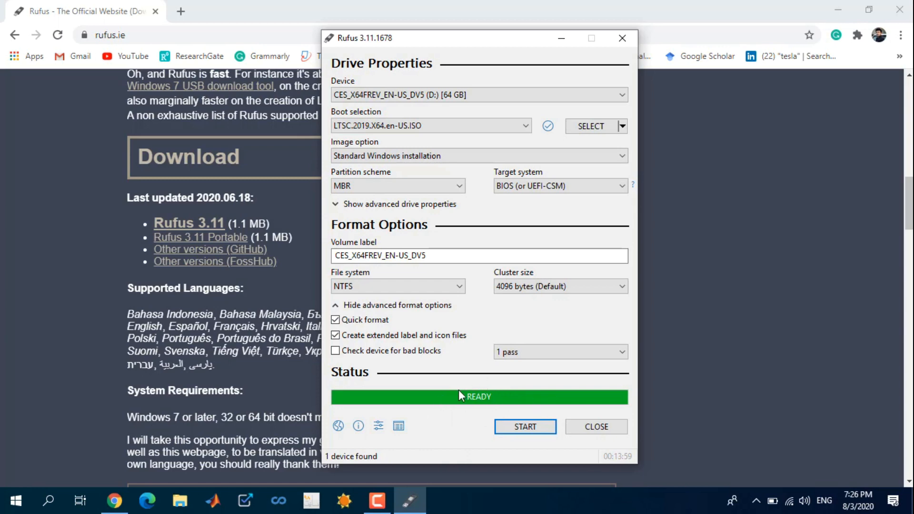
mouse_move(555, 412)
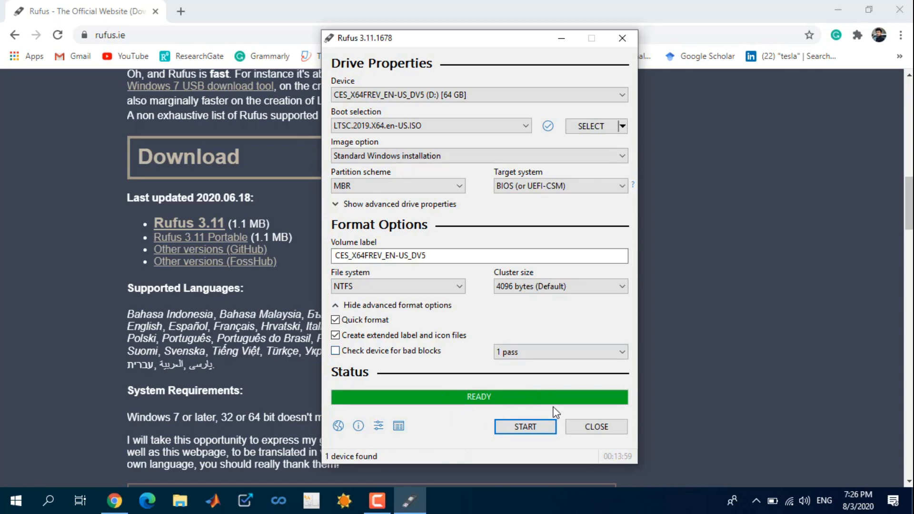